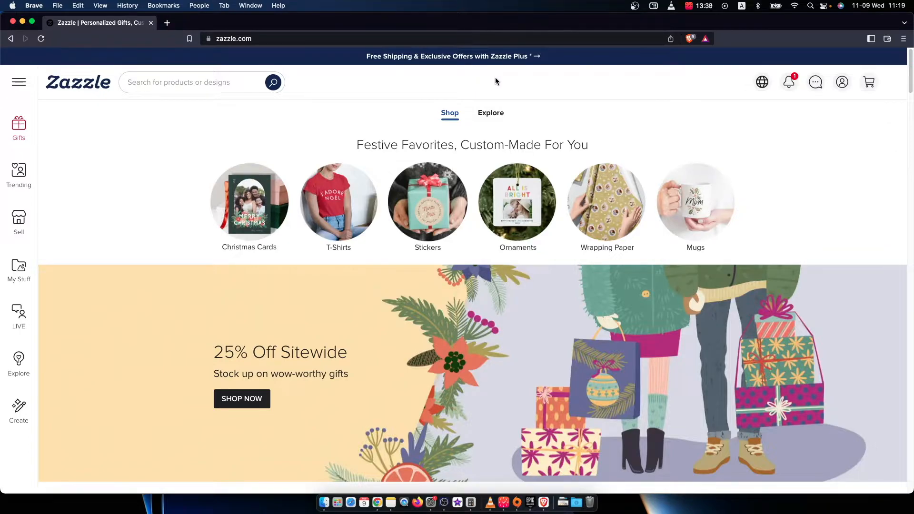
mouse_move(720, 111)
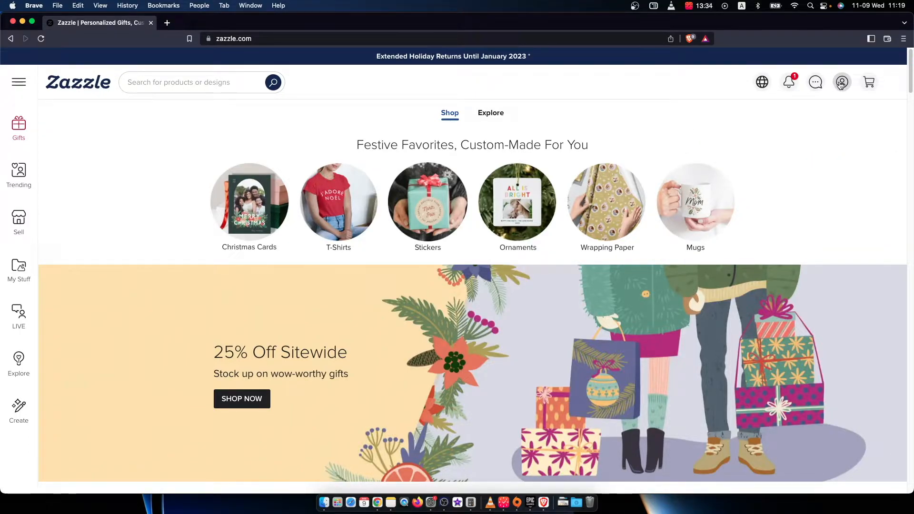
Show the account menu from the person icon in the Zazzle header.
left_click(840, 82)
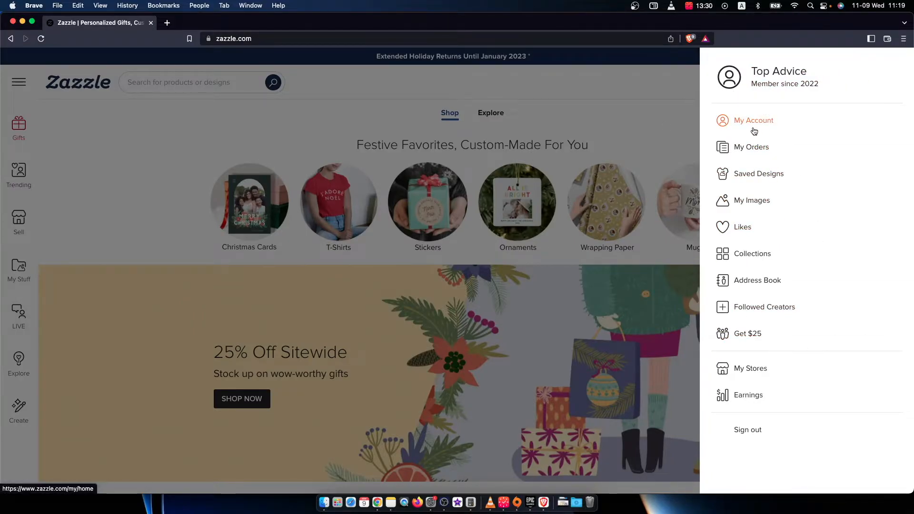
Go to My Account, landing on the profile home with 15% completion.
left_click(753, 120)
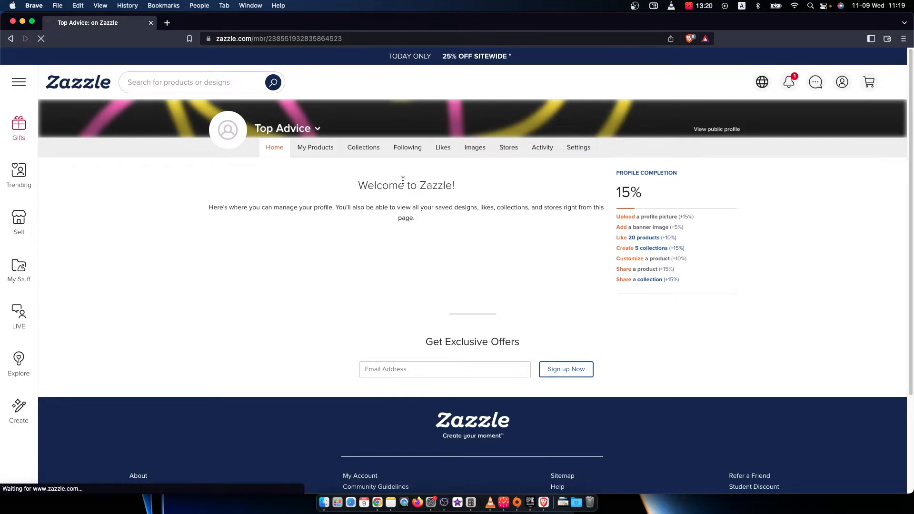
Enter 'test' as the profile tagline in Edit Profile settings and submit.
left_click(578, 147)
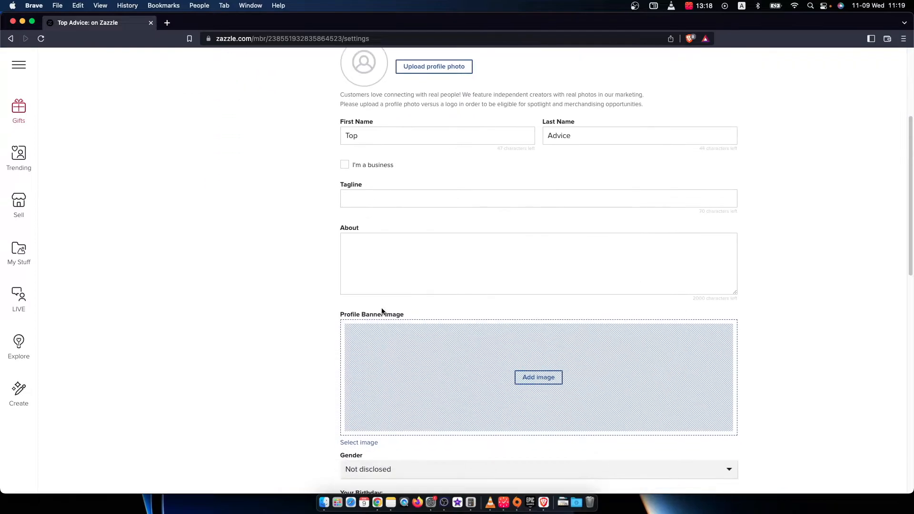
left_click(538, 198)
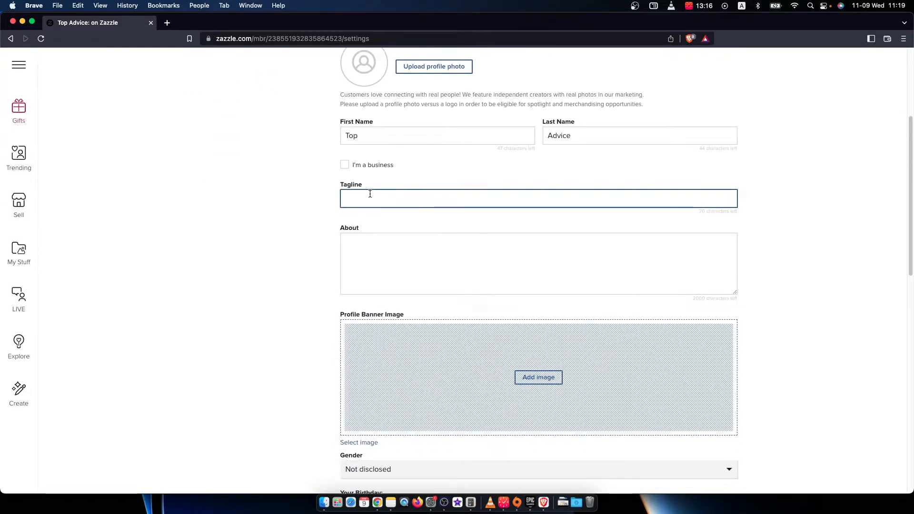
scroll("down", 3)
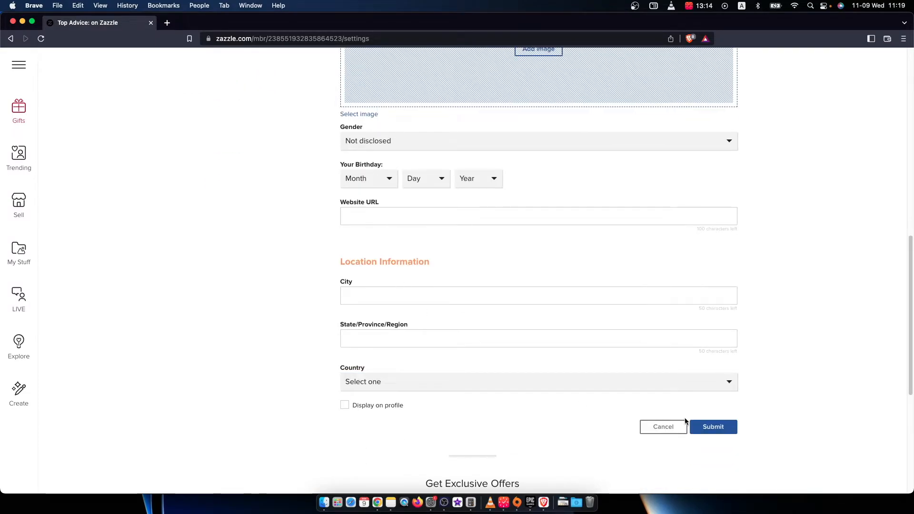
left_click(714, 427)
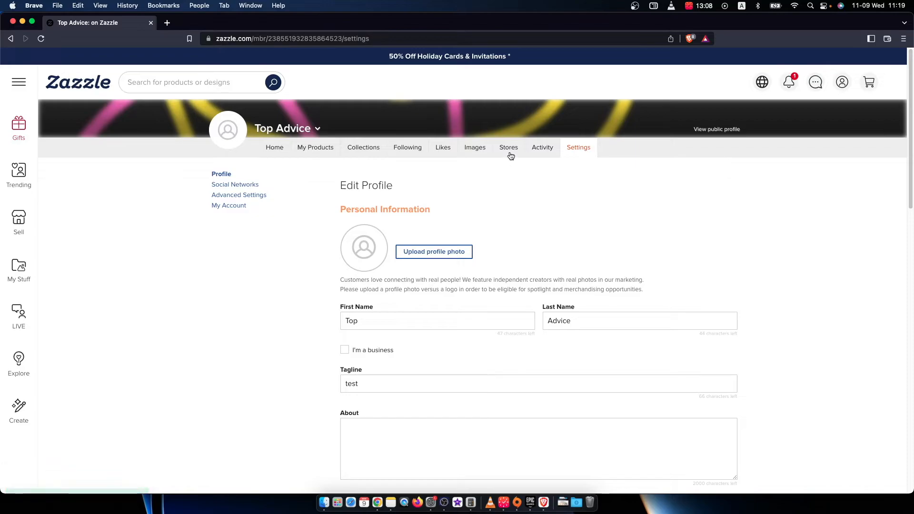
Enter 'test' as the TopAdvice store tagline in its store information settings.
left_click(507, 146)
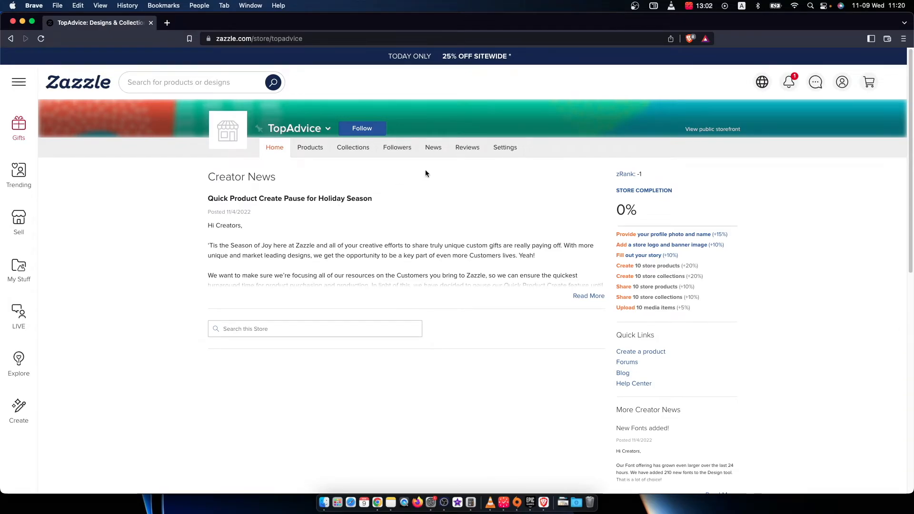
left_click(503, 146)
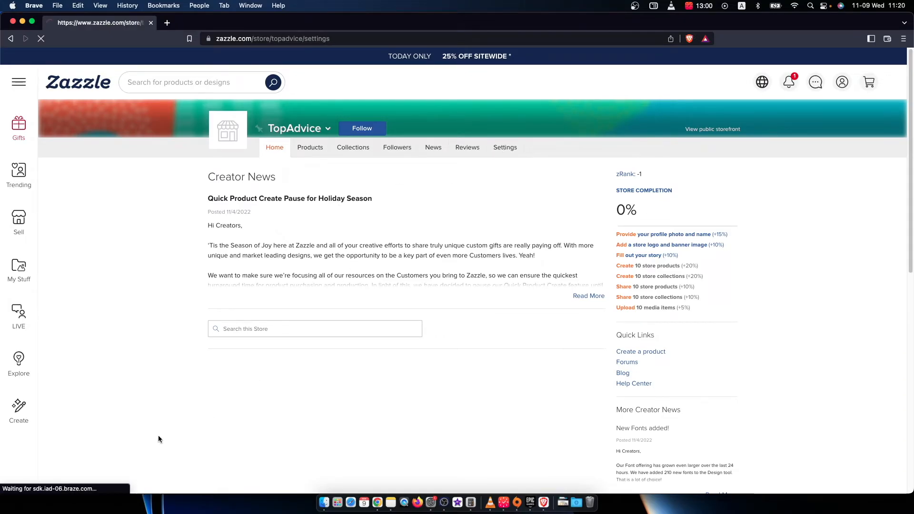
left_click(504, 147)
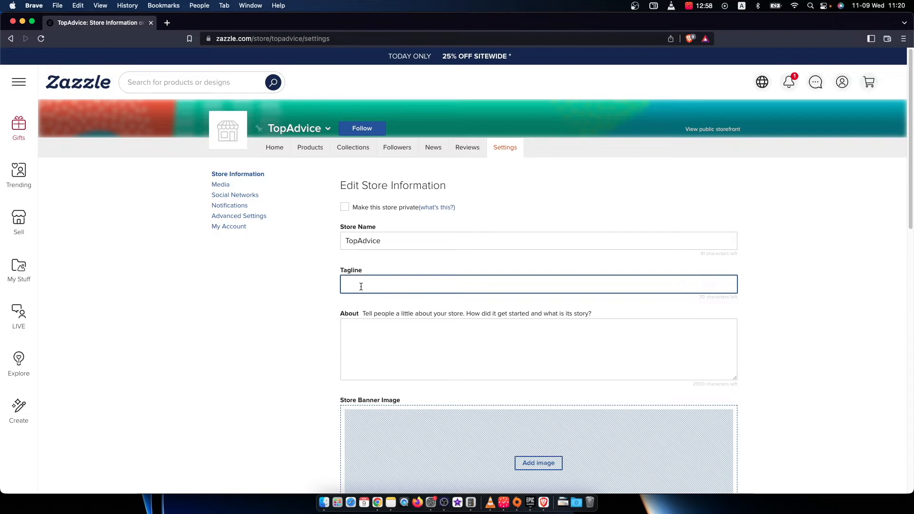
type("test")
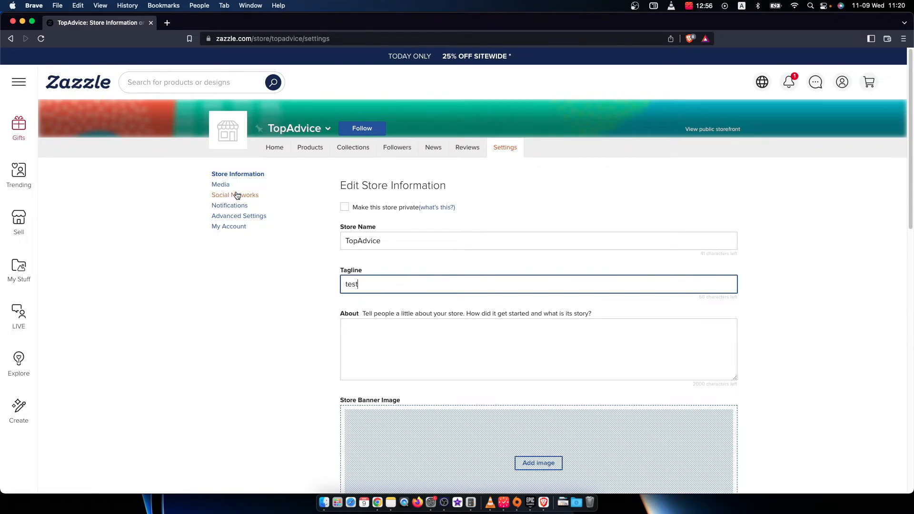
scroll("down", 3)
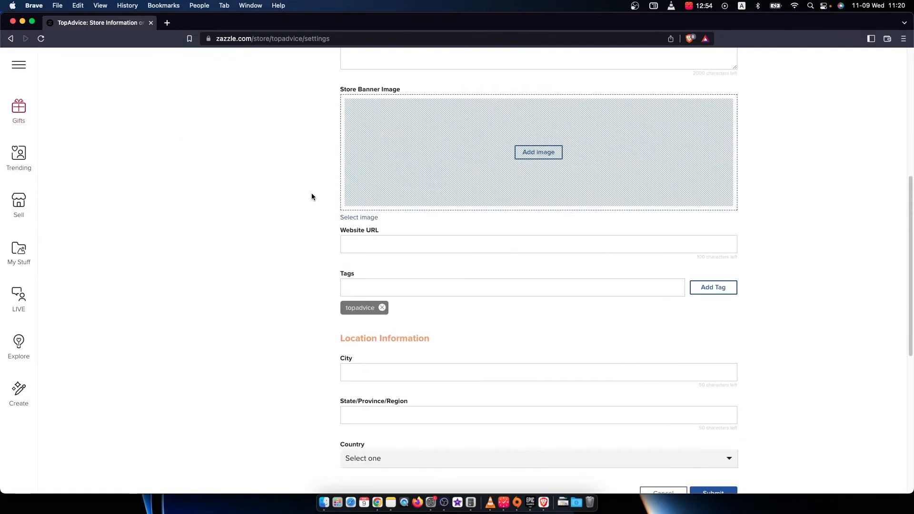